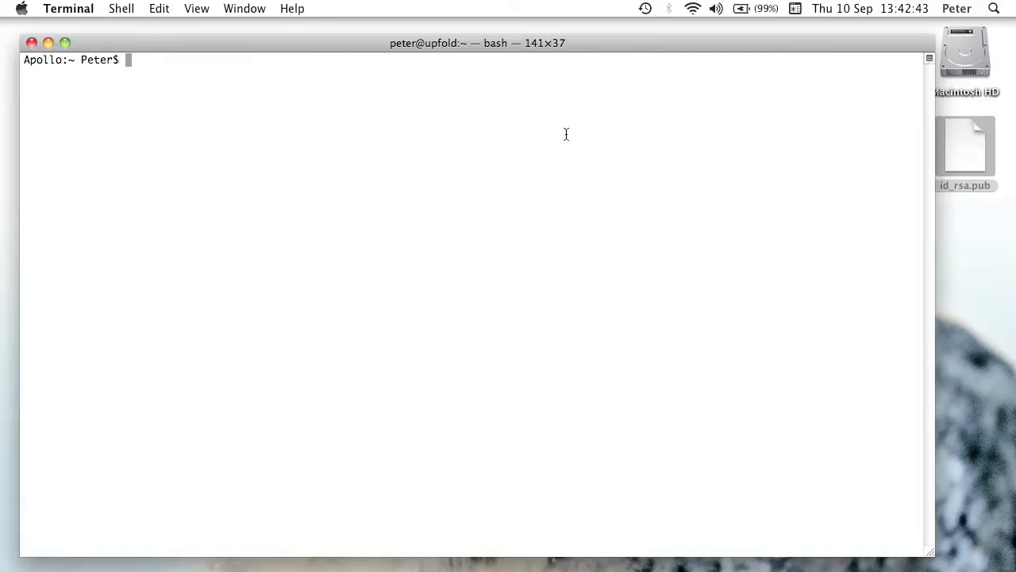
Connect over SSH as peter to the darkmatter server.
left_click(966, 147)
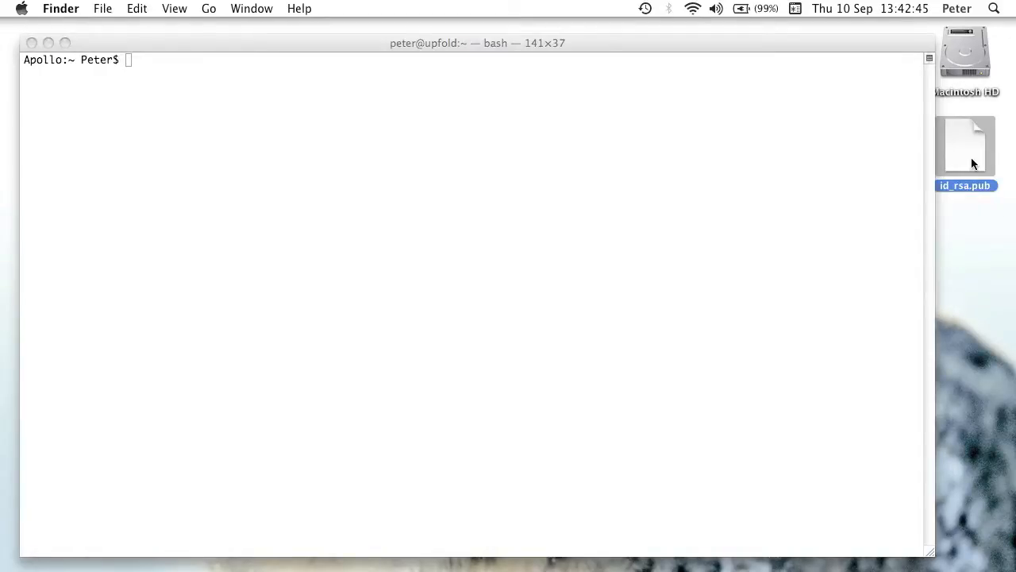
mouse_move(975, 202)
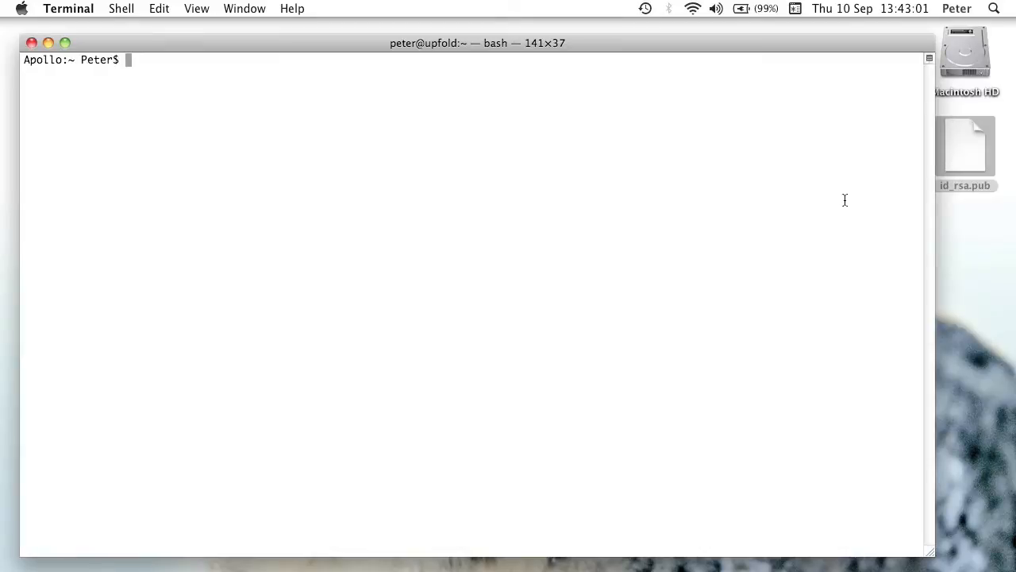
type("ssh peter@darkmatter")
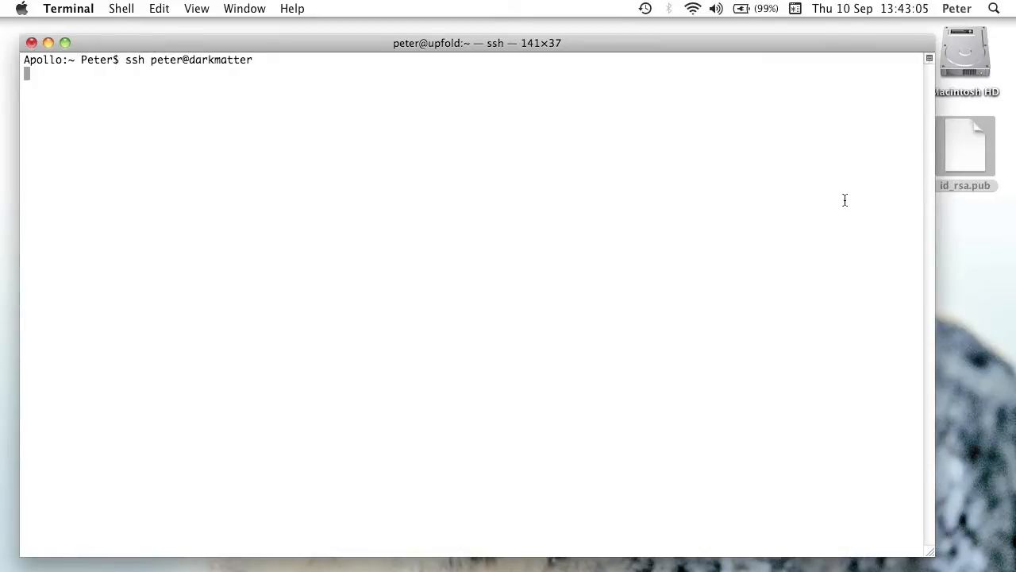
key("Return")
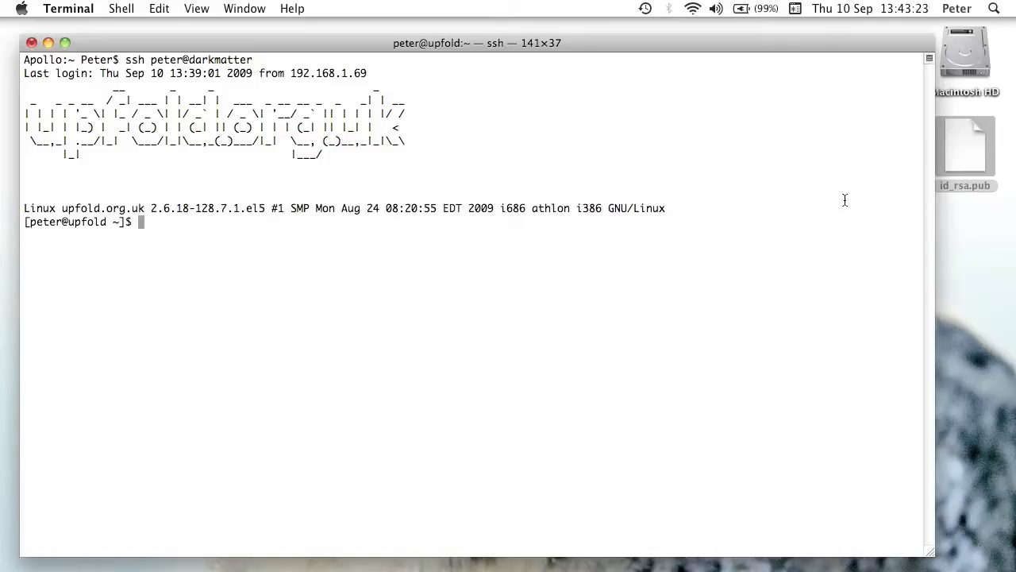
Run touch .ssh/authorized_keys on the server to create the empty file.
type("touch")
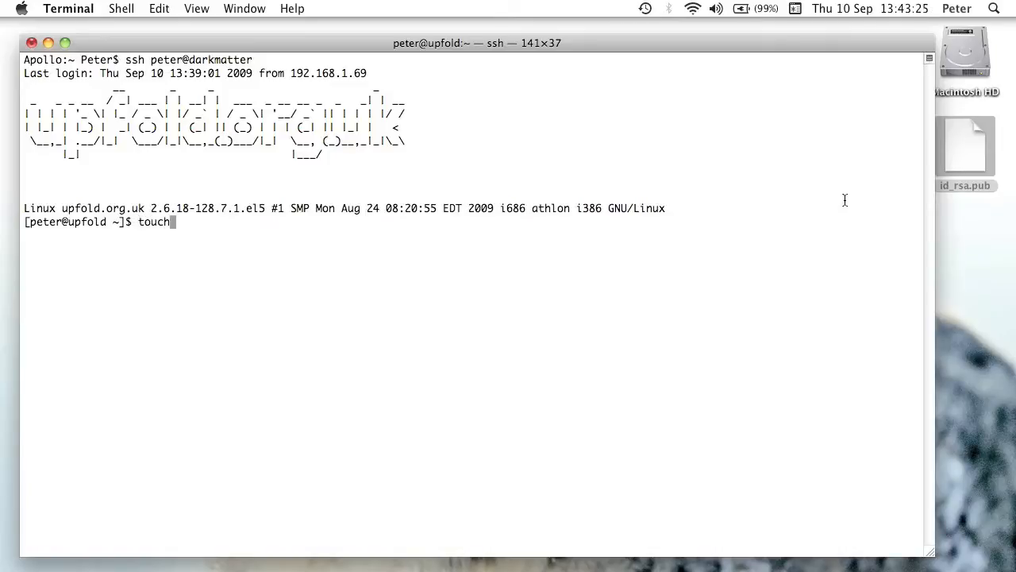
type(".ssh/")
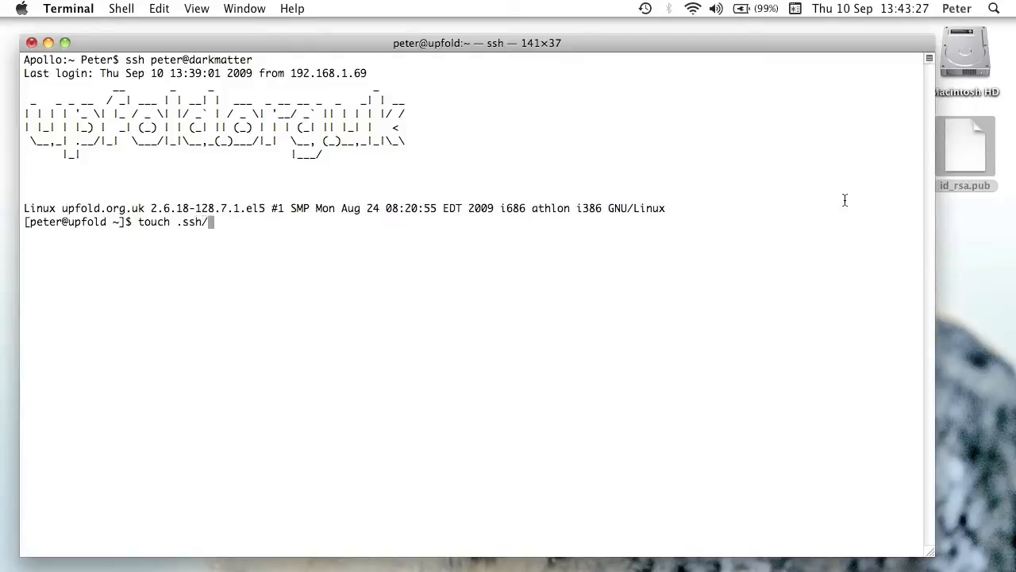
type("authorized_keys")
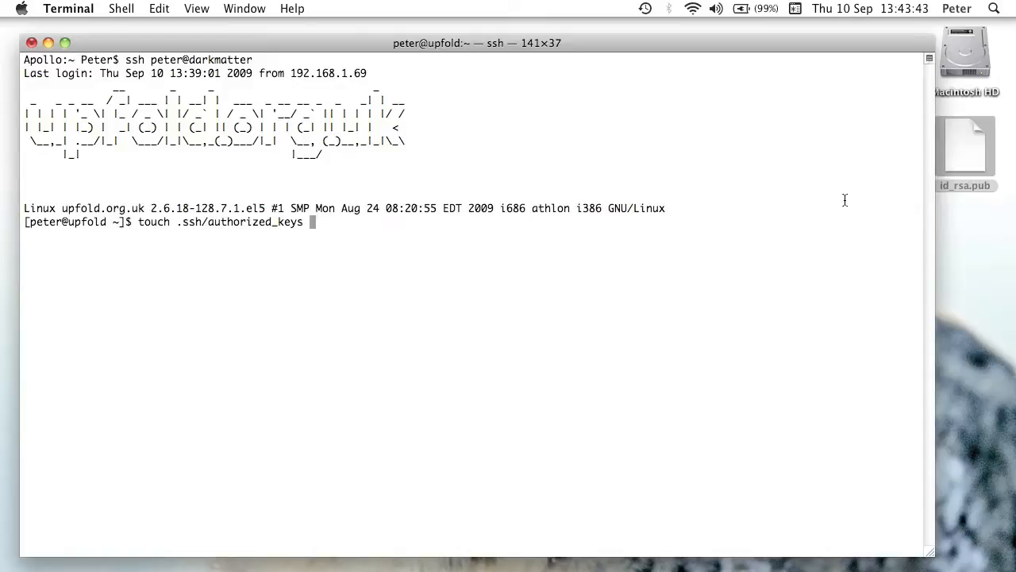
key("Return")
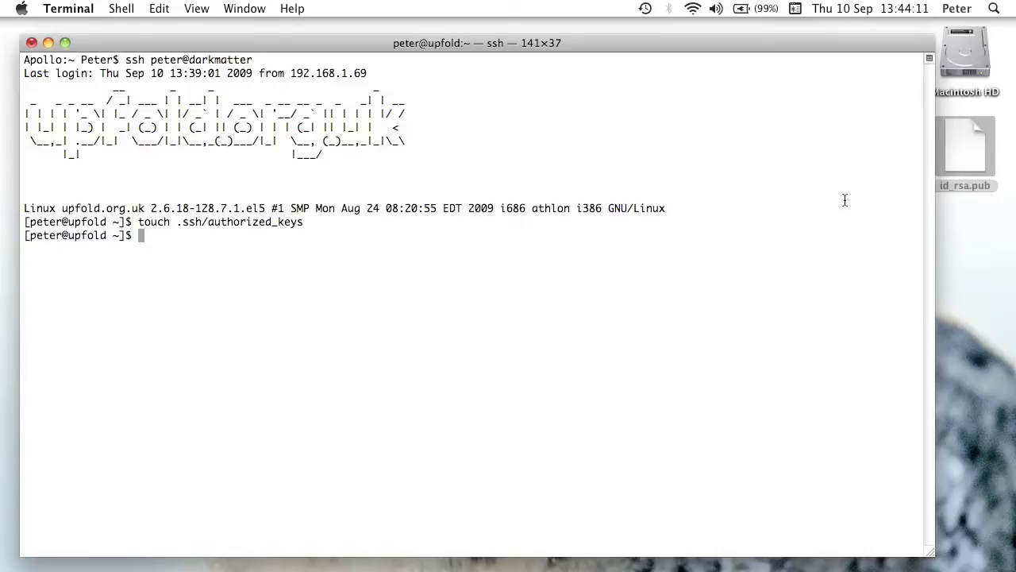
Open .ssh/authorized_keys in vim and select id_rsa.pub on the desktop.
type("vim .")
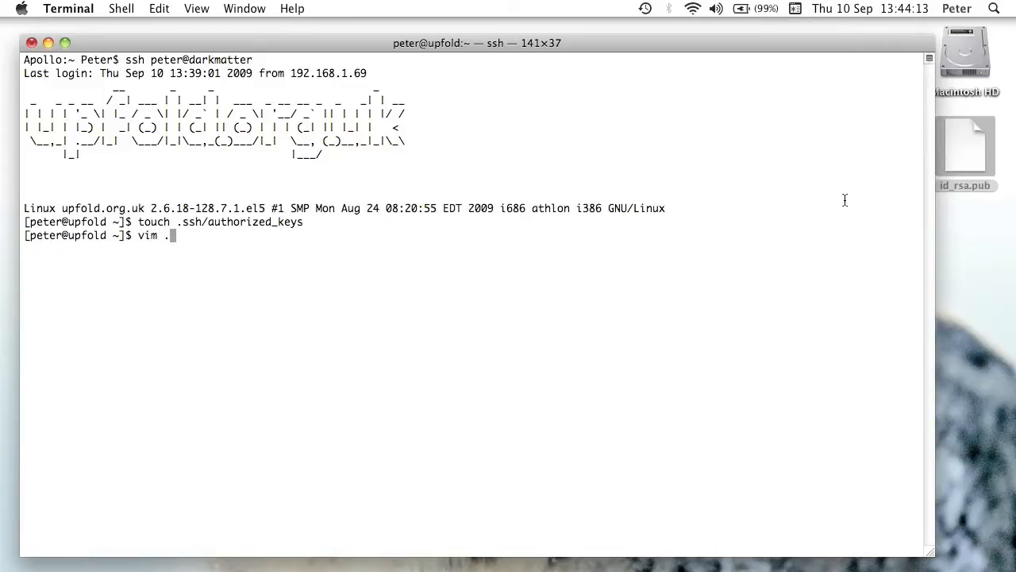
type(".ssh/")
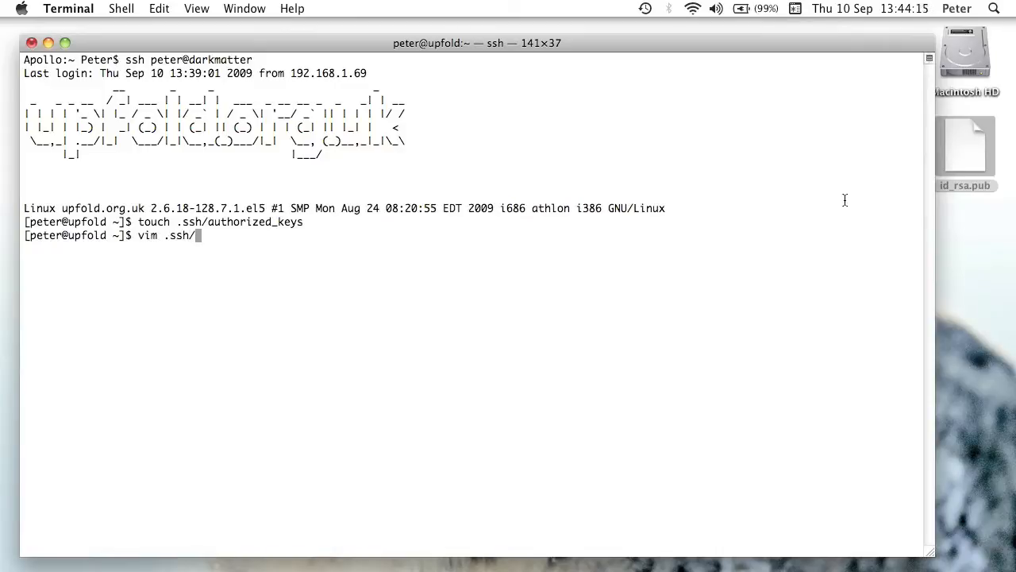
type("authorized_keys")
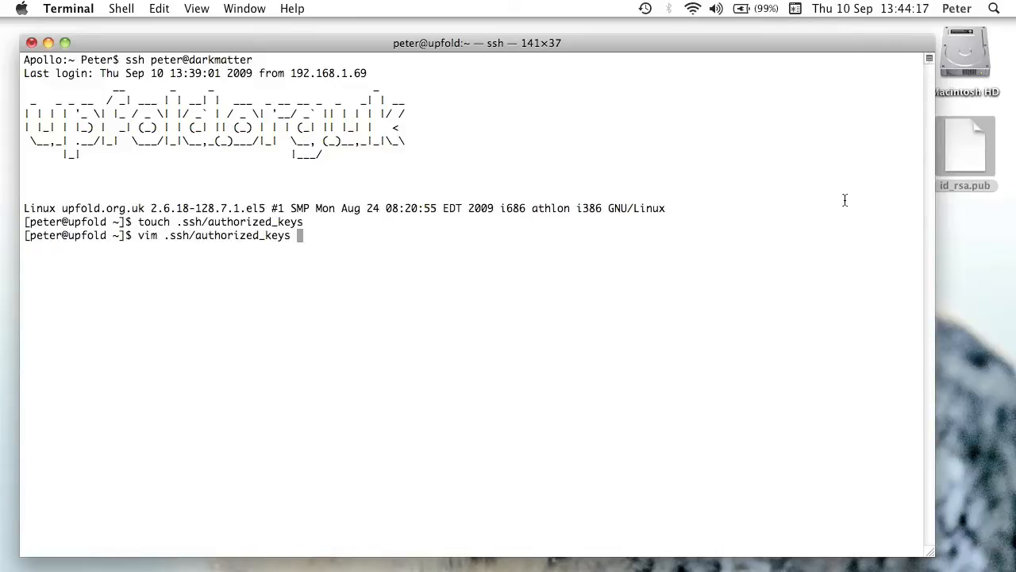
key("Return")
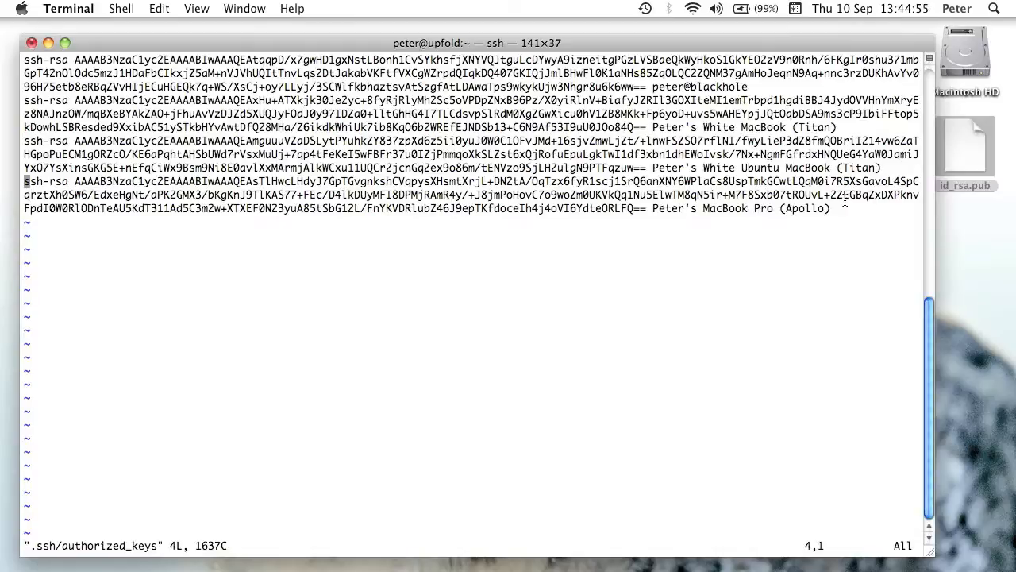
left_click(965, 143)
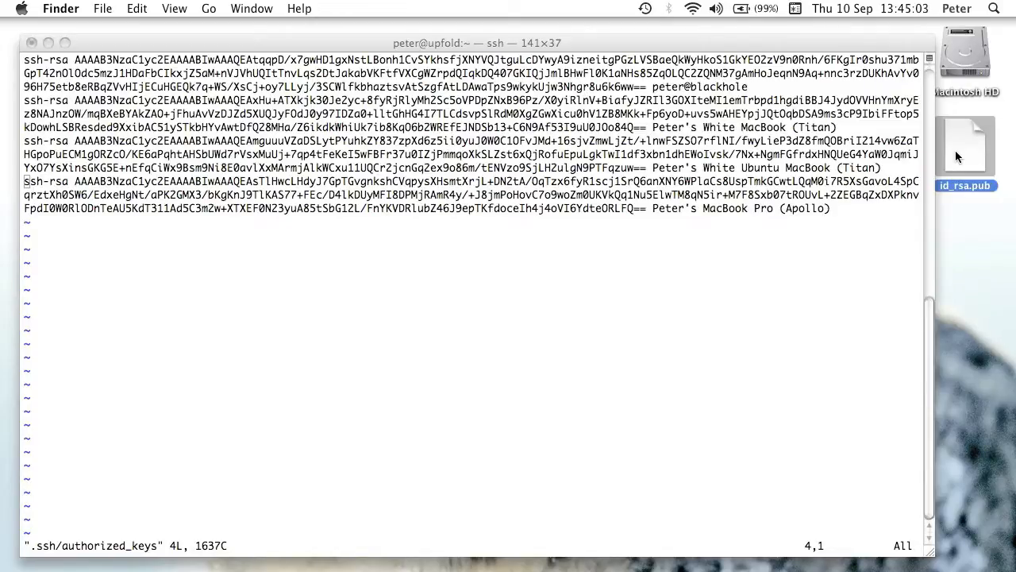
Open id_rsa.pub with TextEdit, enabling All Applications in the chooser.
double_click(966, 147)
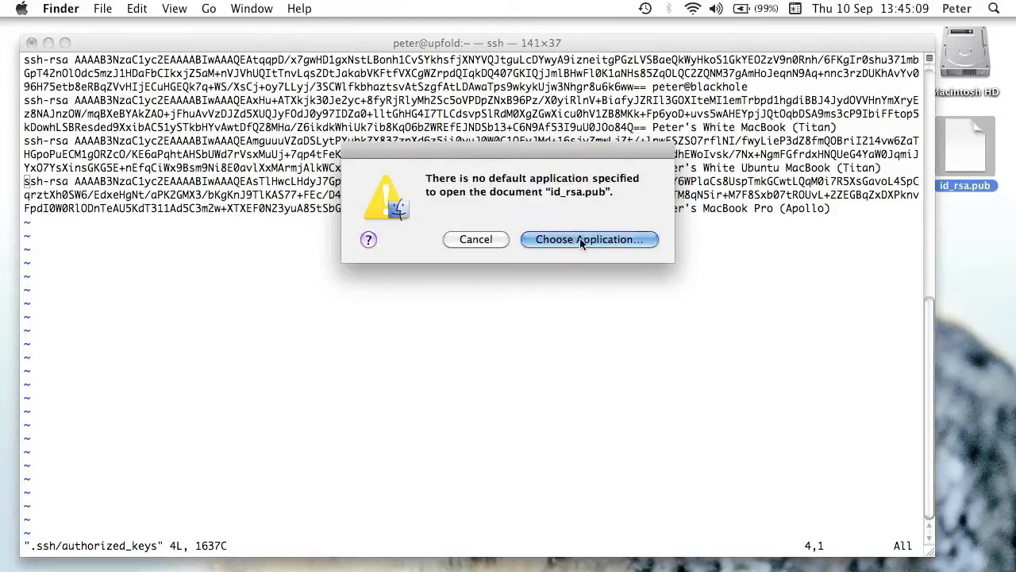
left_click(589, 239)
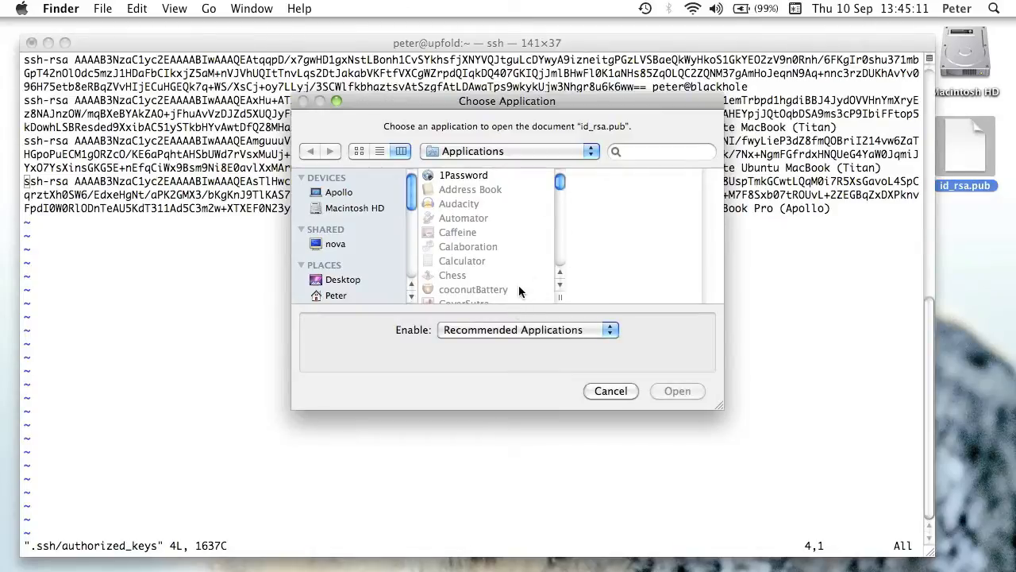
type("te")
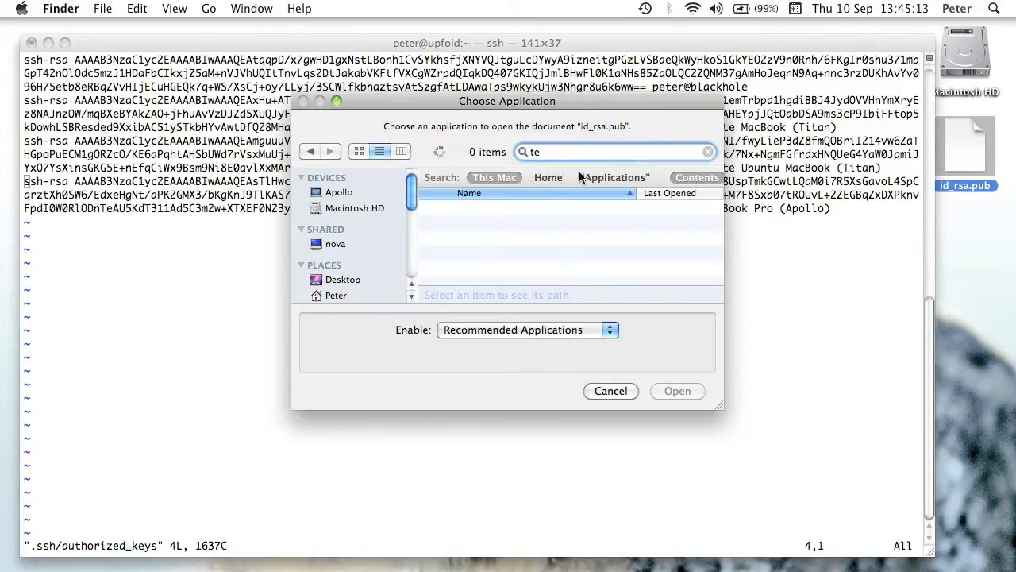
left_click(527, 330)
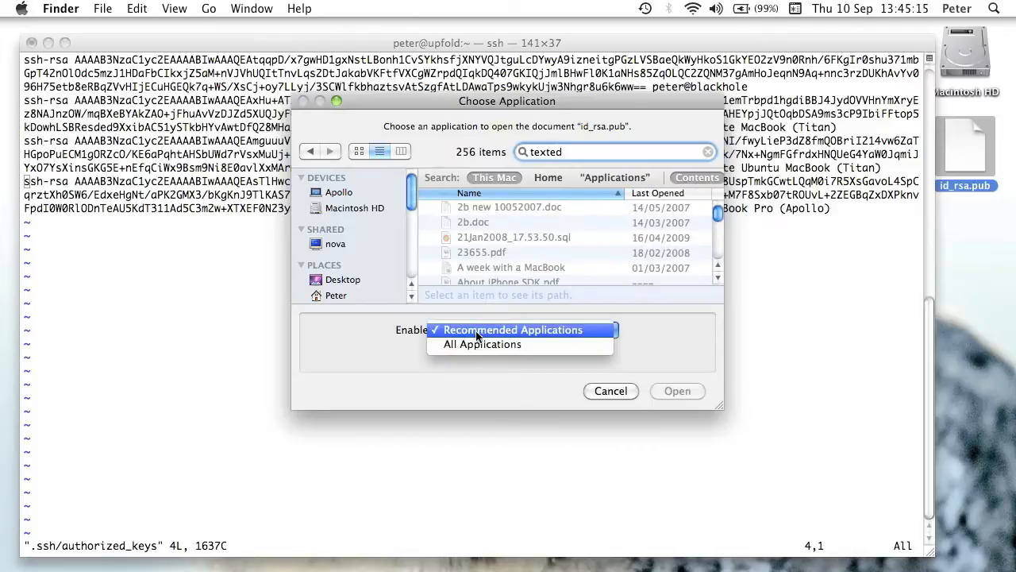
left_click(482, 344)
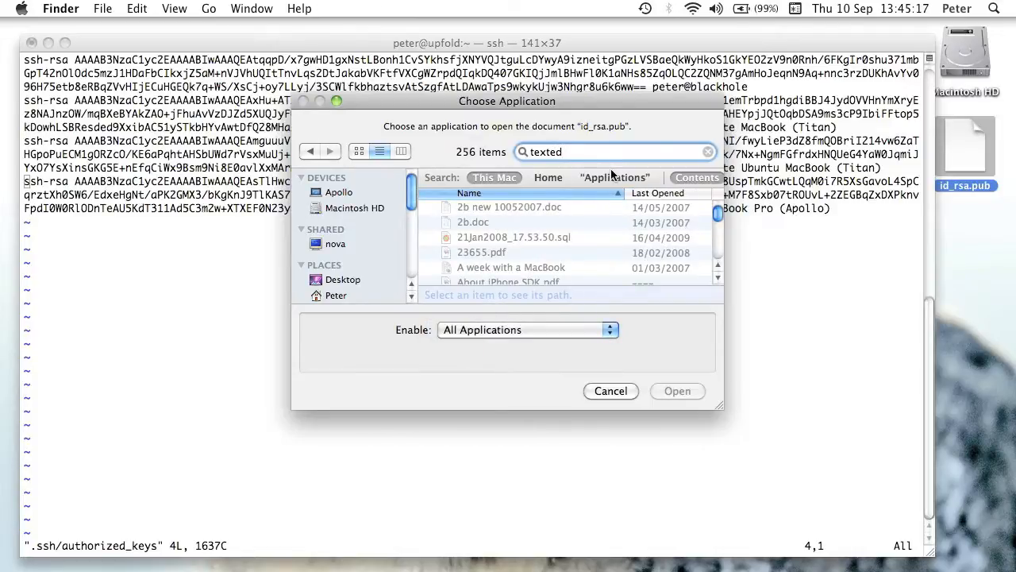
left_click(611, 391)
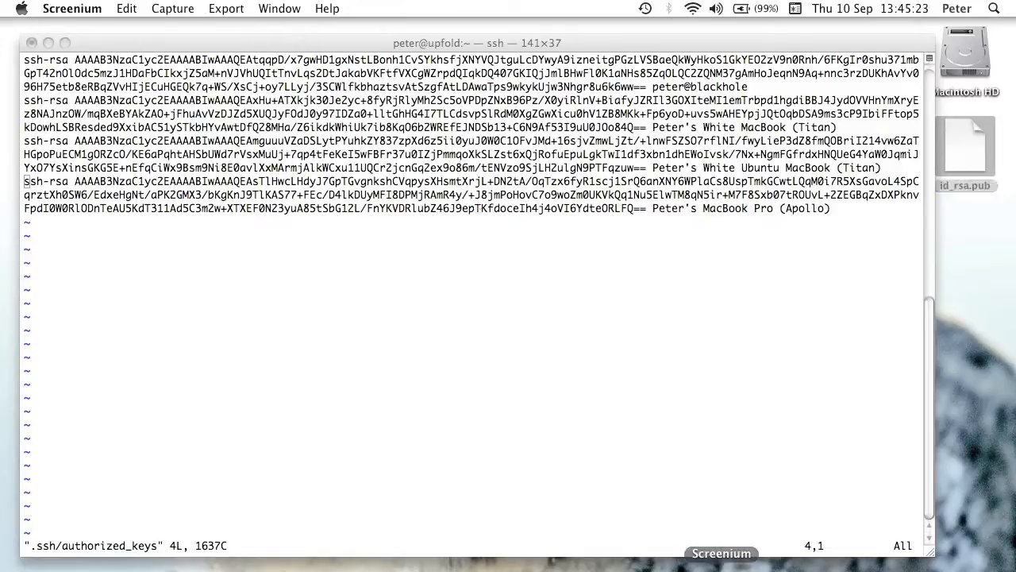
Select the whole public key in TextEdit and bring it into the vim window.
double_click(966, 147)
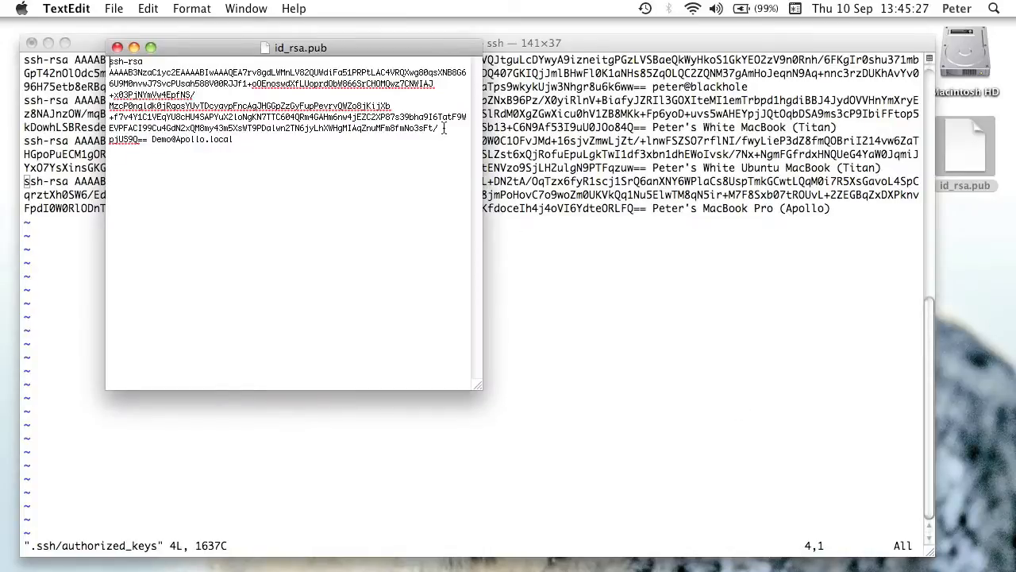
left_click_drag(300, 48, 277, 161)
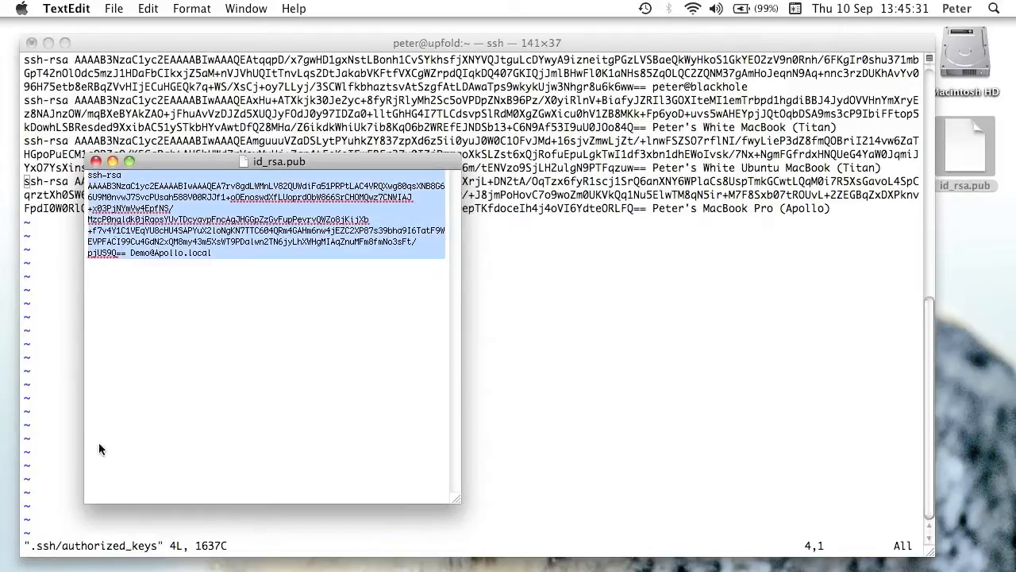
left_click(148, 8)
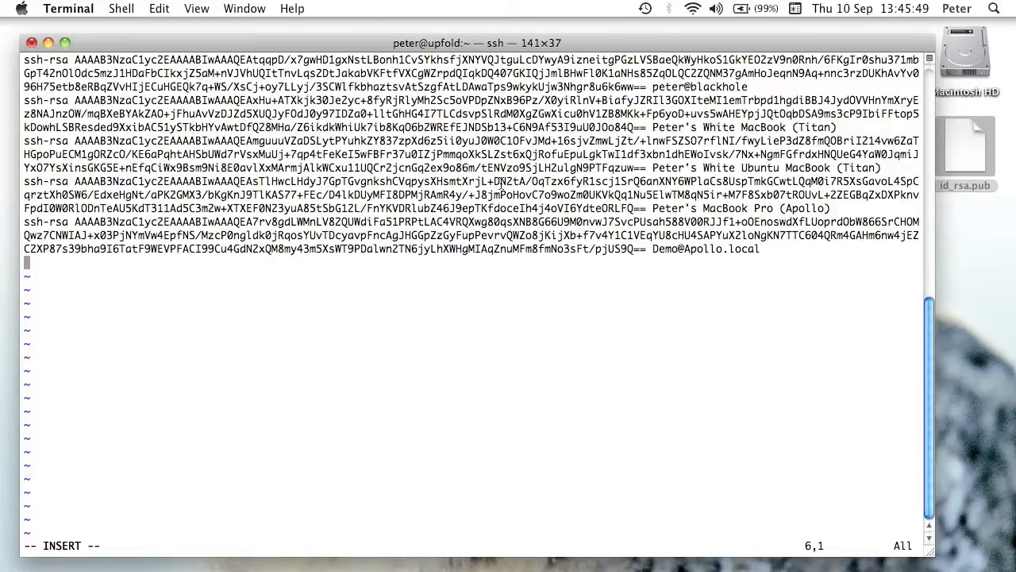
Leave insert mode and save authorized_keys with :wq.
key("Escape")
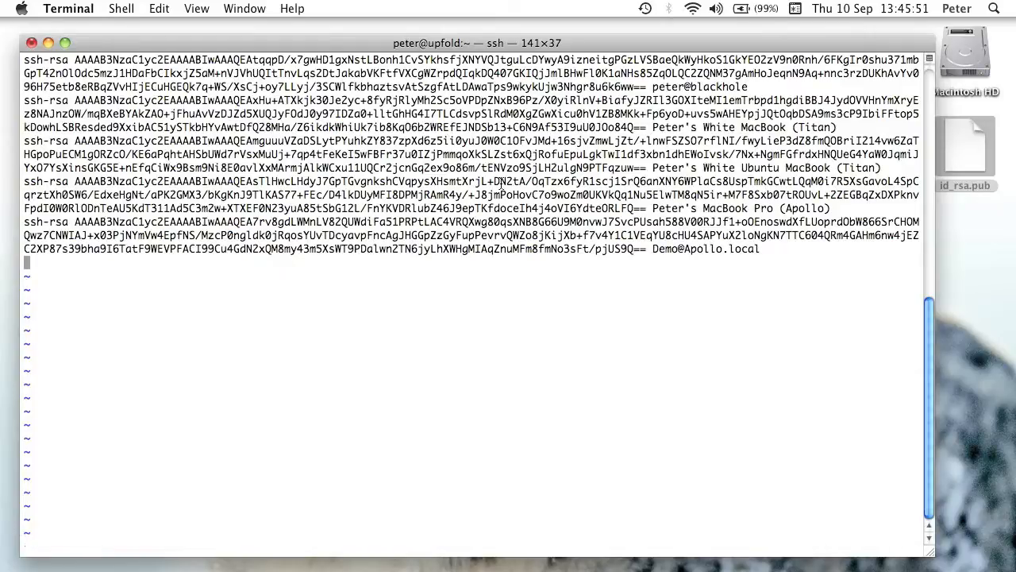
type(":wq")
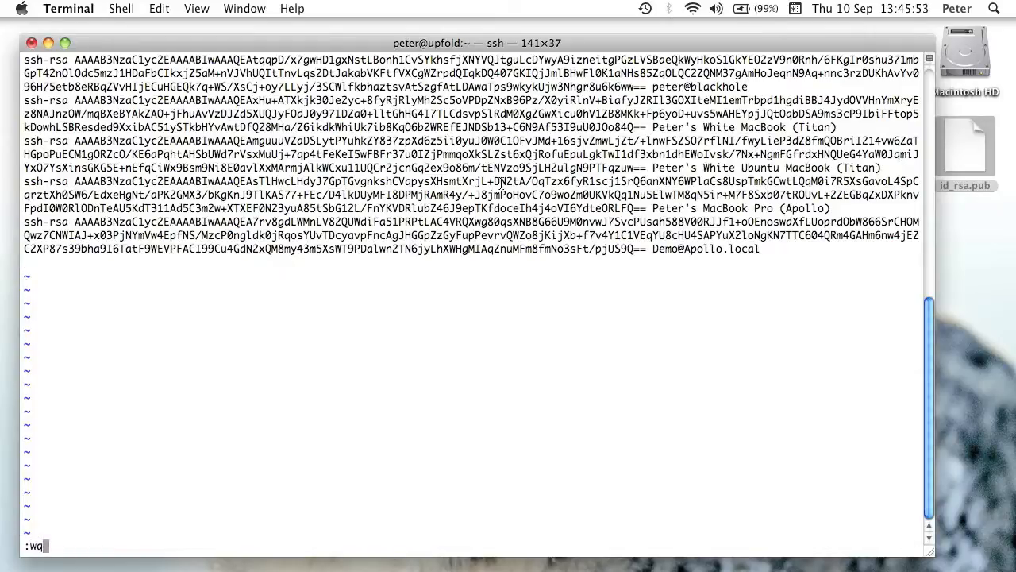
key("Return")
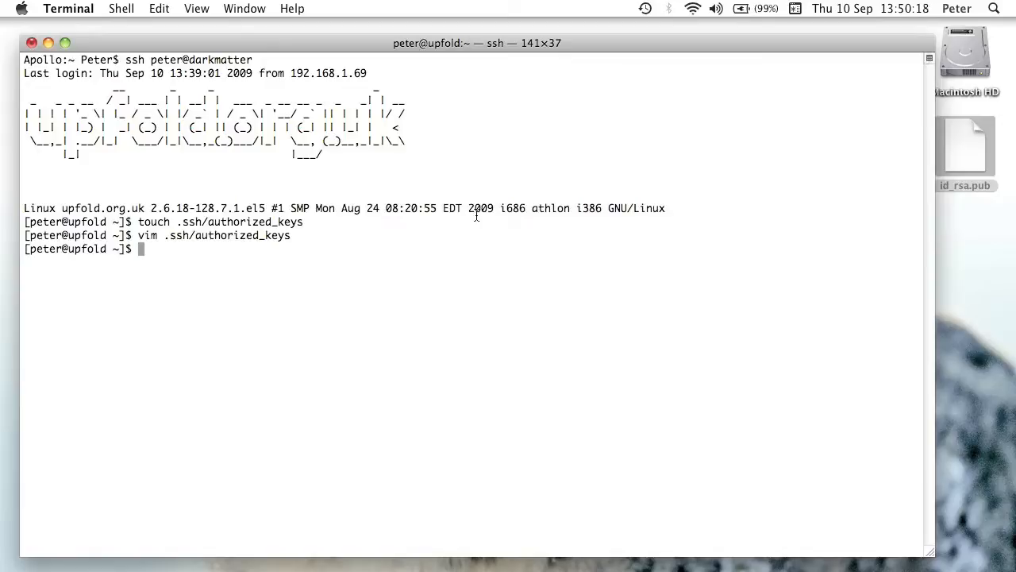
List the server's .ssh folder contents with ls -lh.
type("ls lh .ssh")
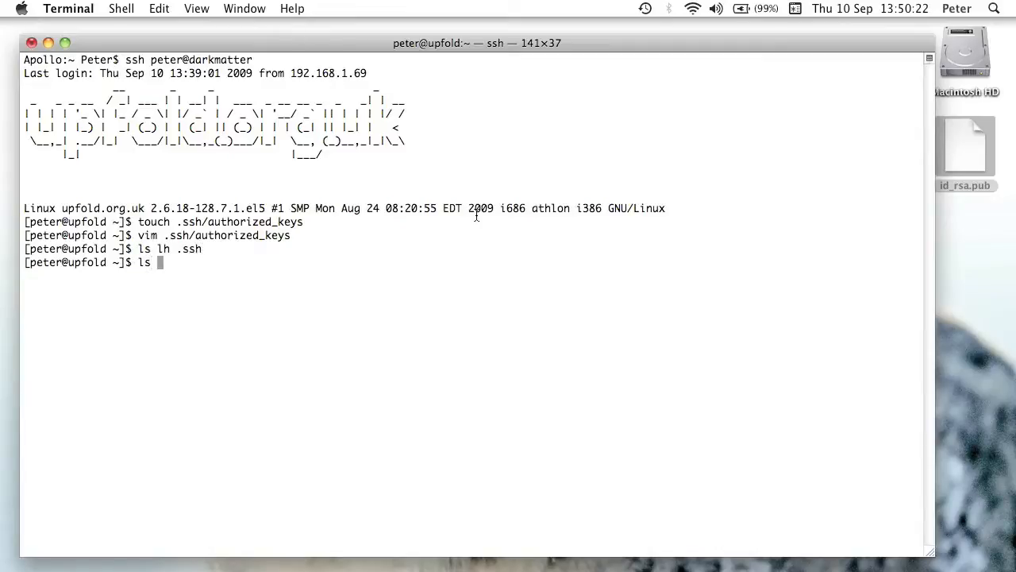
type("-lh .ssh")
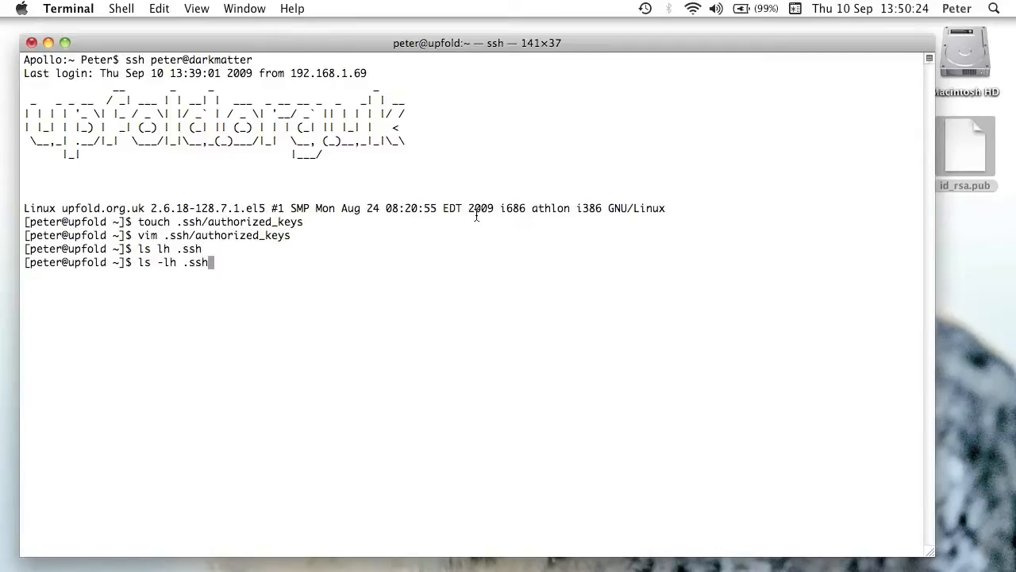
key("Return")
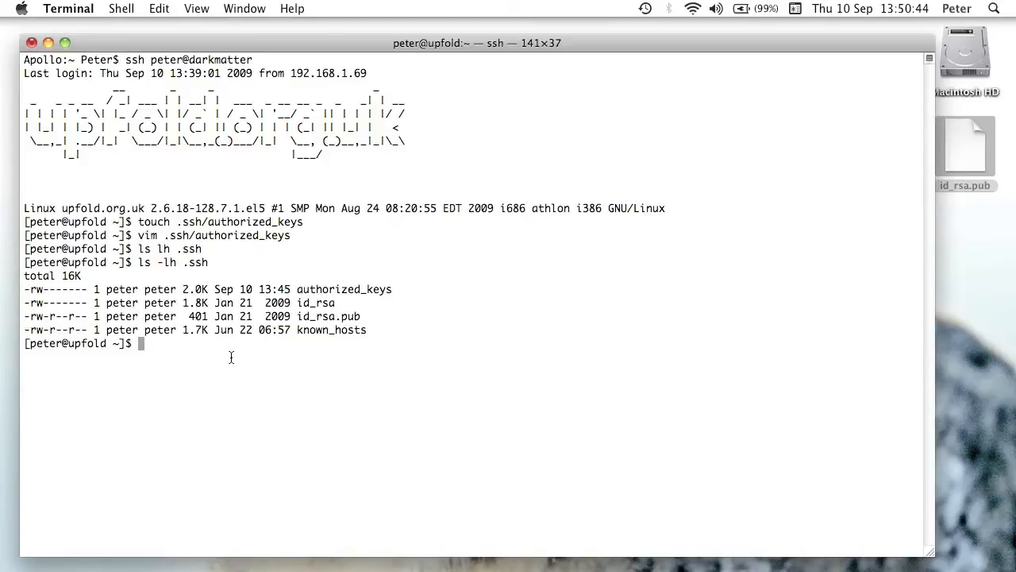
Set authorized_keys permissions to 600 with chmod.
type("chmod")
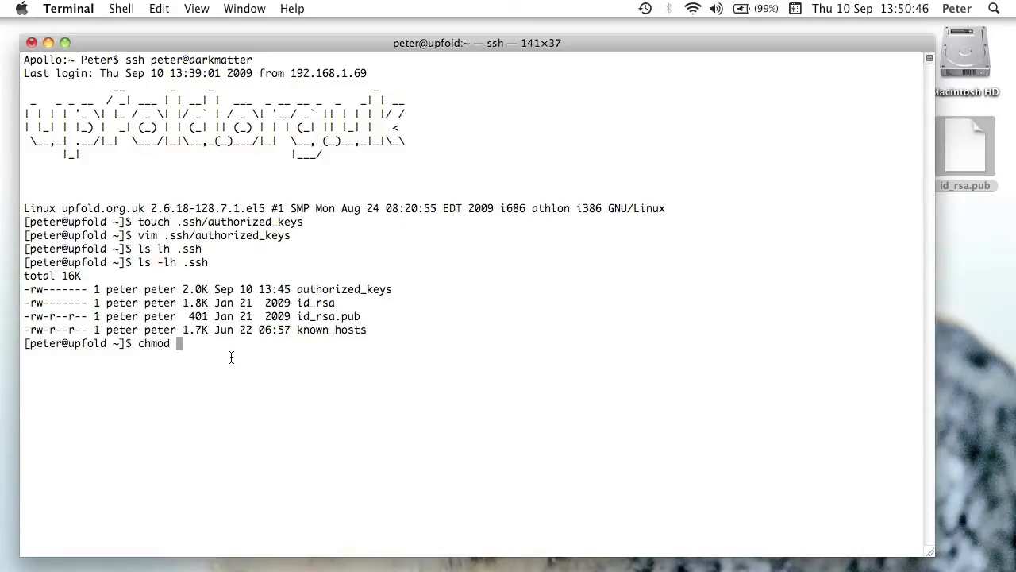
type("600 .ssh")
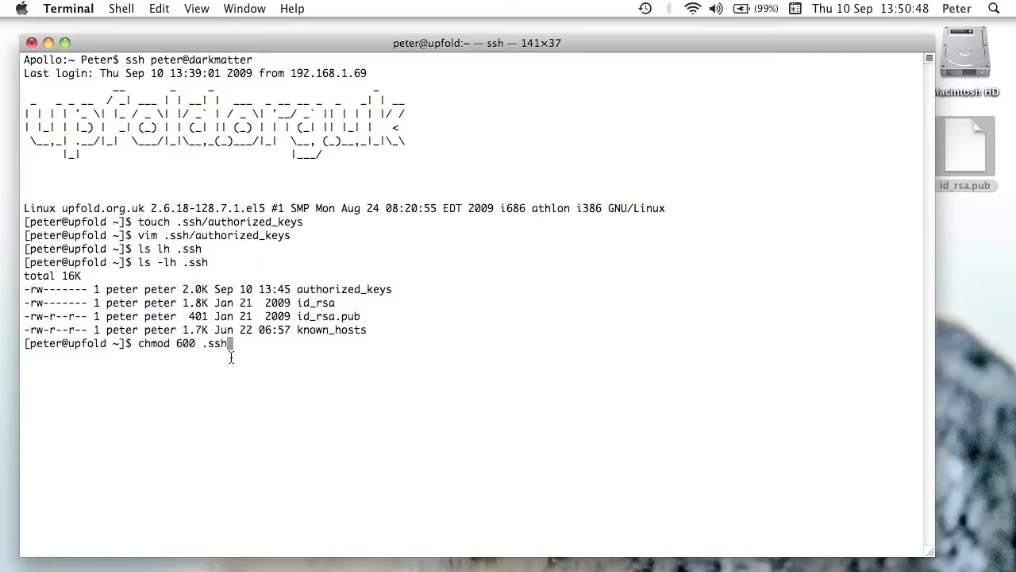
key("Return")
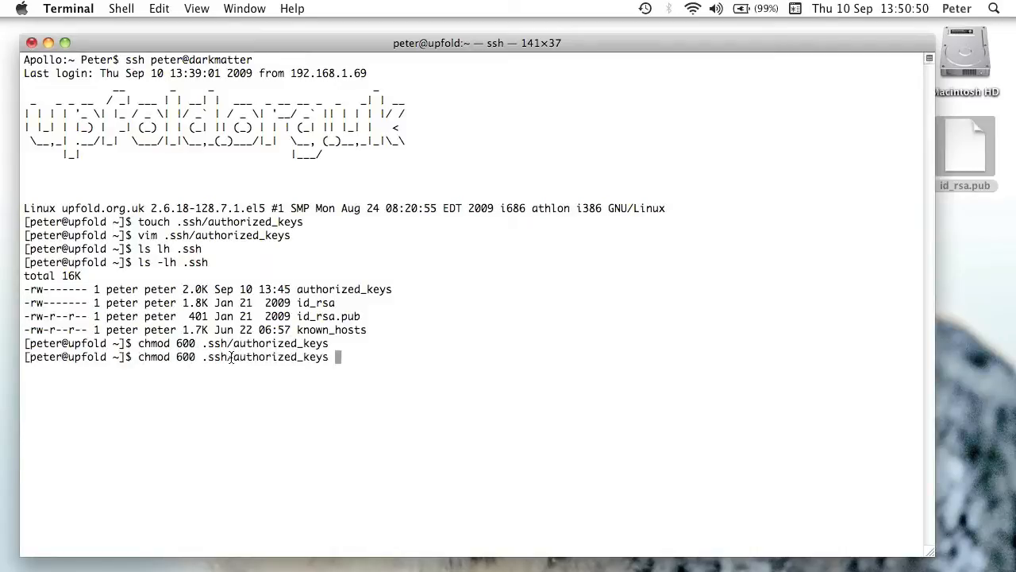
key("Return")
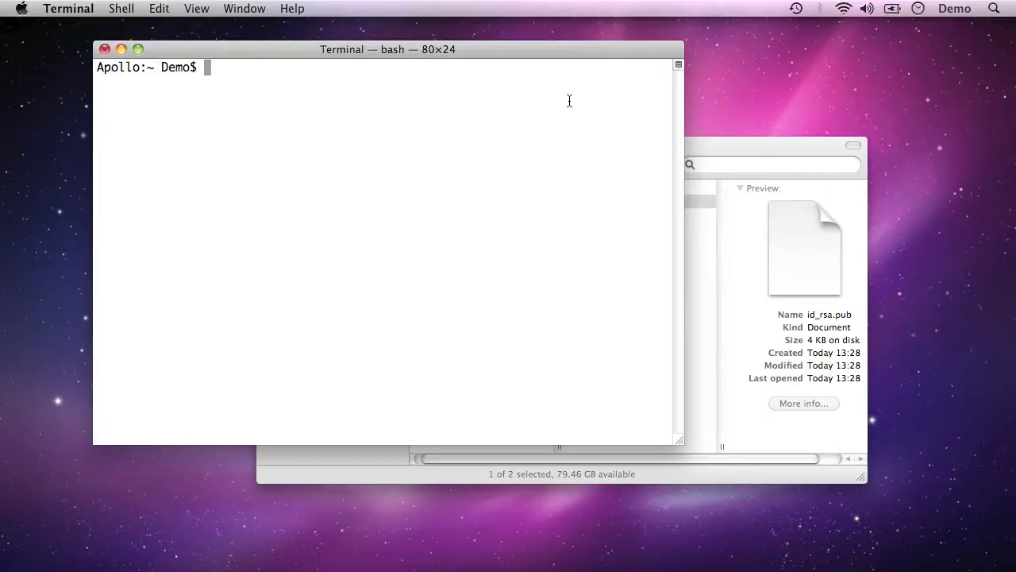
Run ssh peter@darkmatter and answer yes to trust the host key.
type("ssh peter")
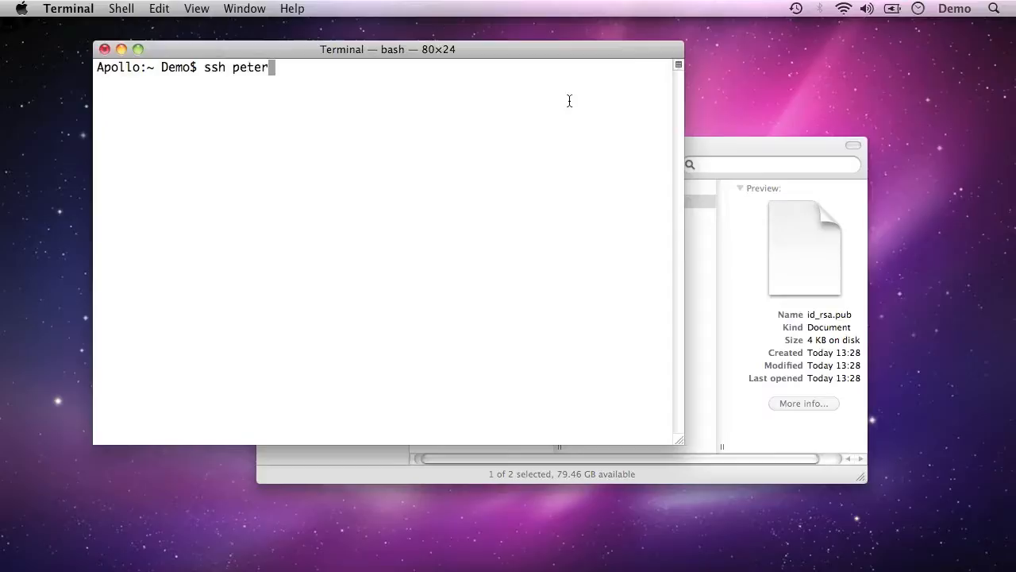
type("@darkmatter")
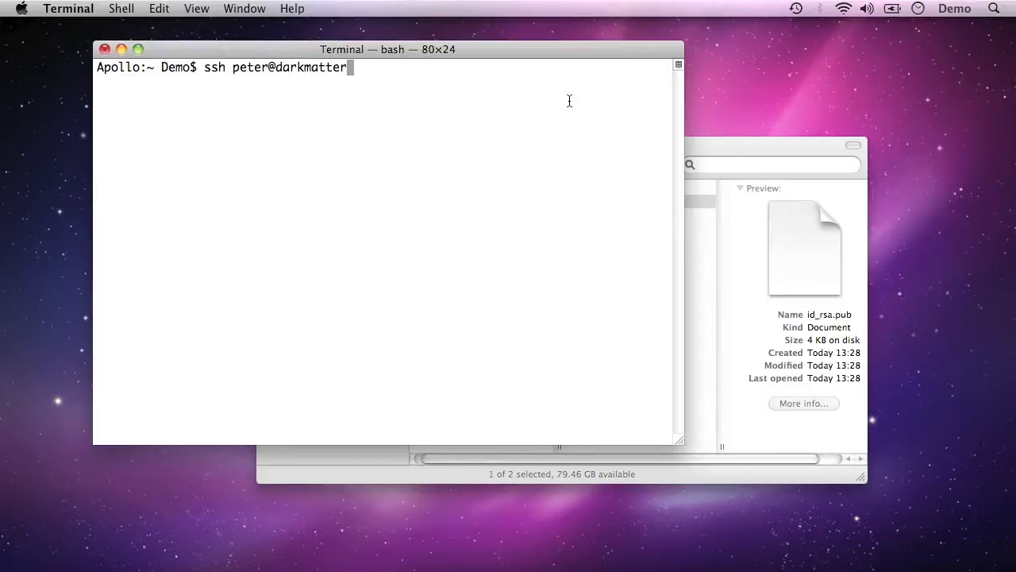
key("Return")
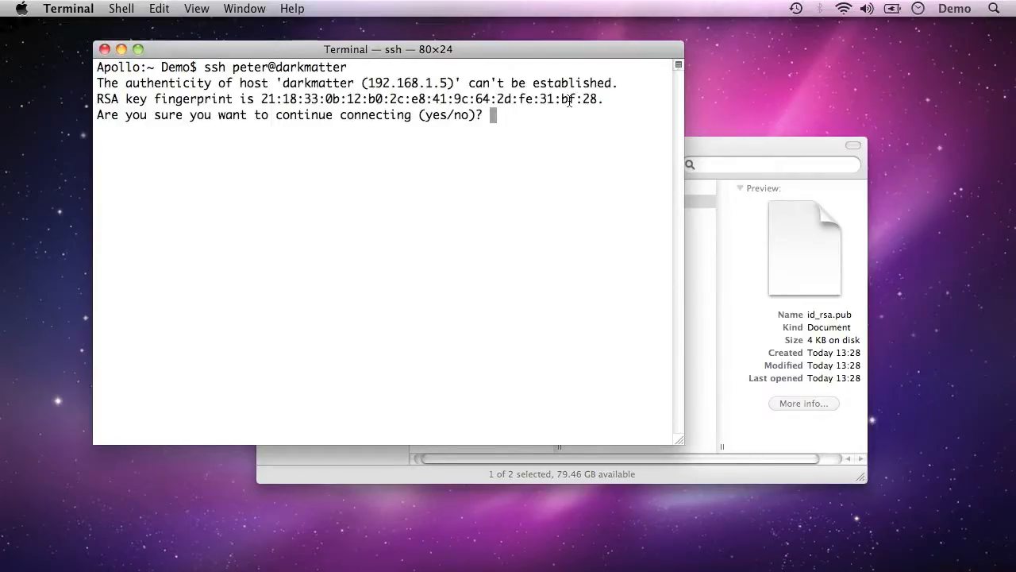
type("yes")
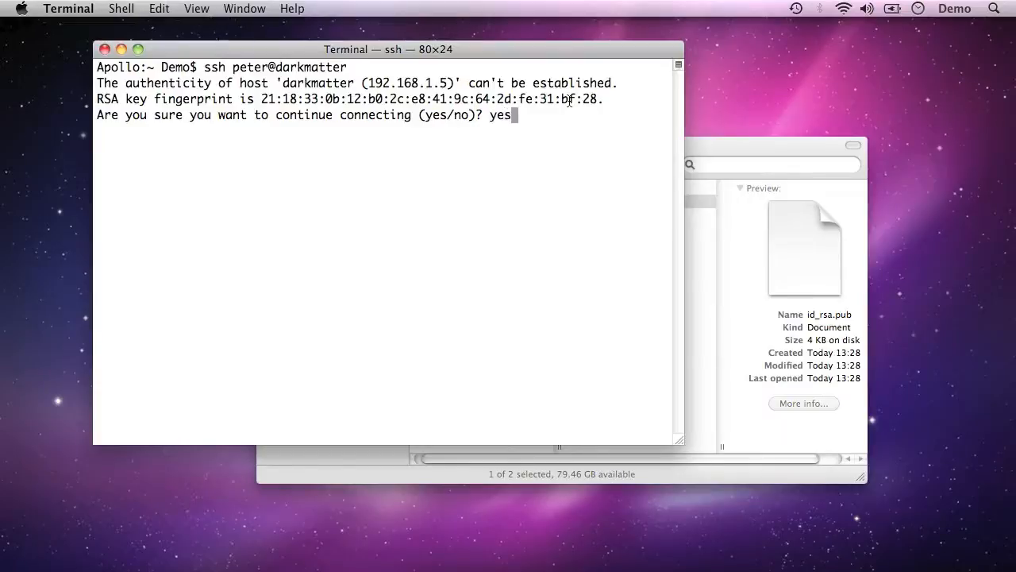
key("Return")
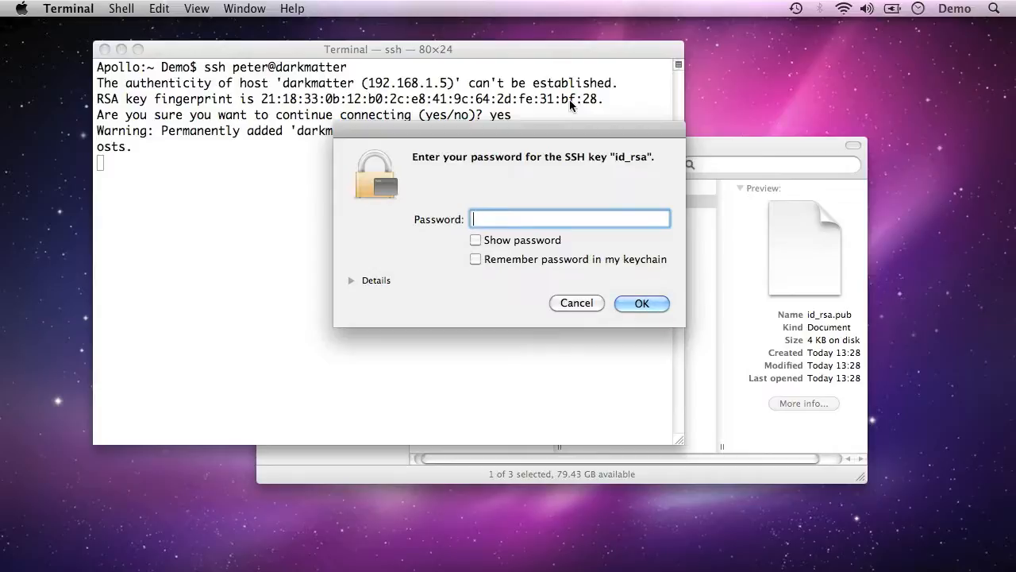
Enter the key passphrase, tick 'Remember password in my keychain', and confirm.
type("••••")
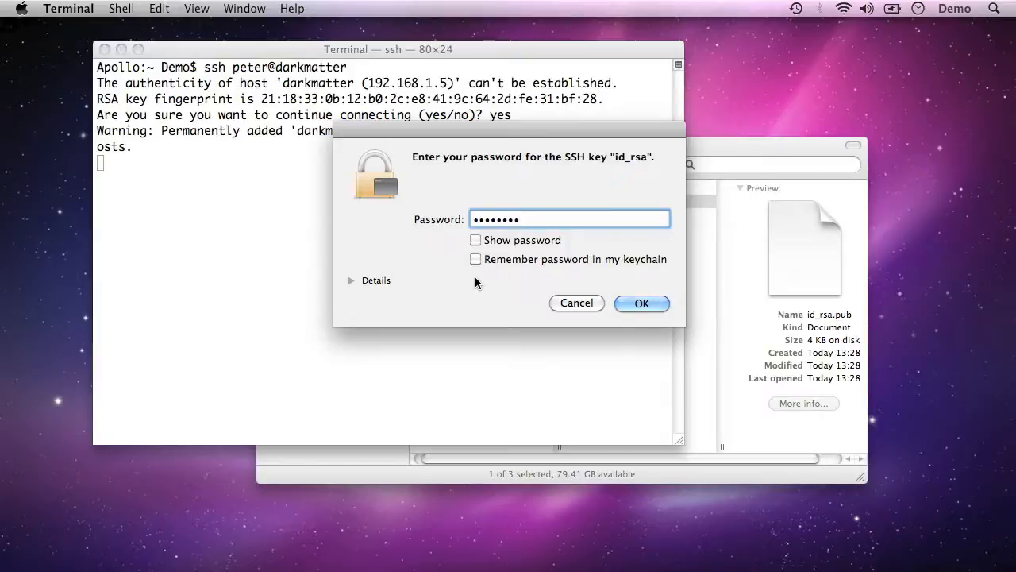
mouse_move(601, 272)
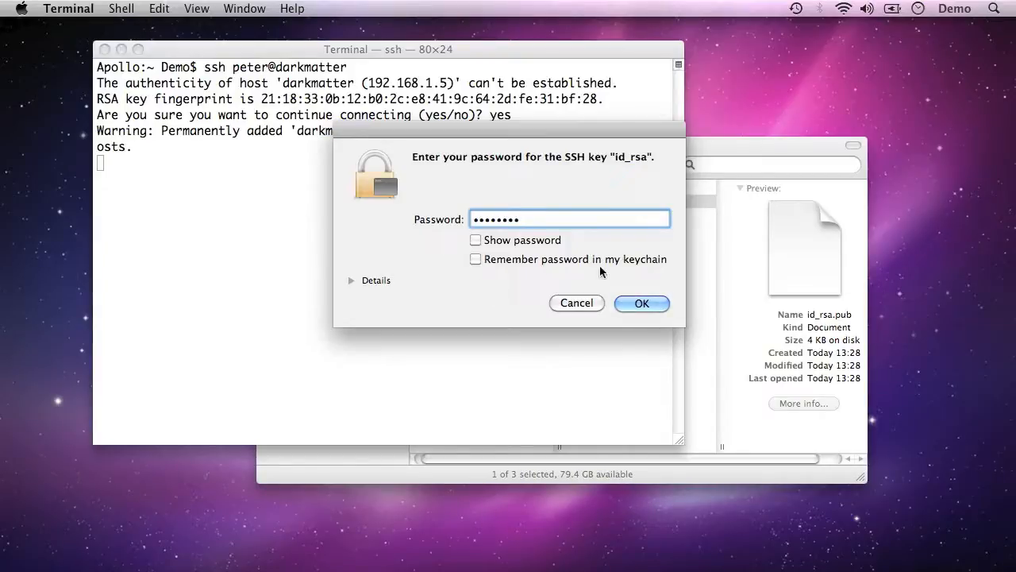
left_click(475, 259)
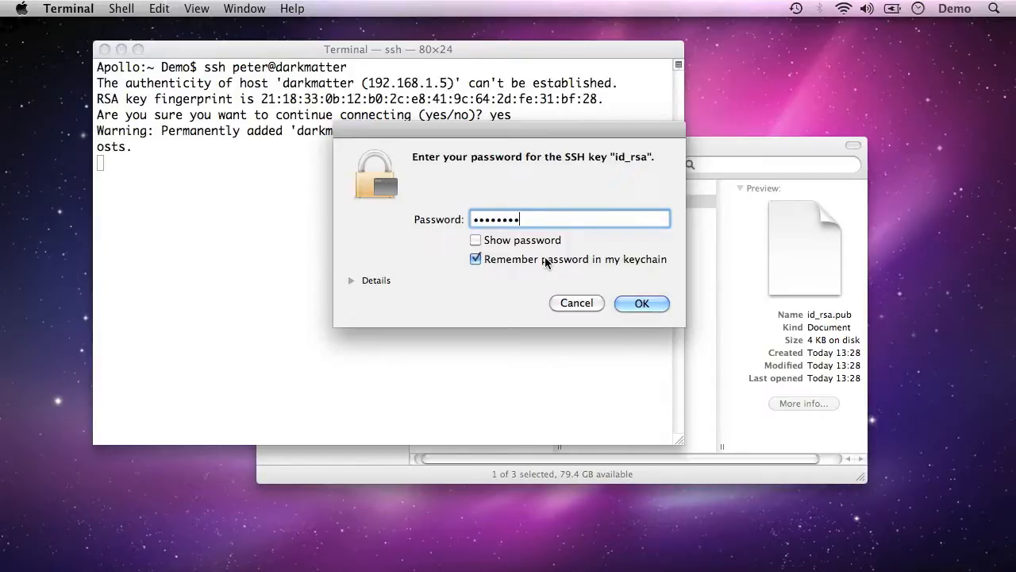
mouse_move(590, 292)
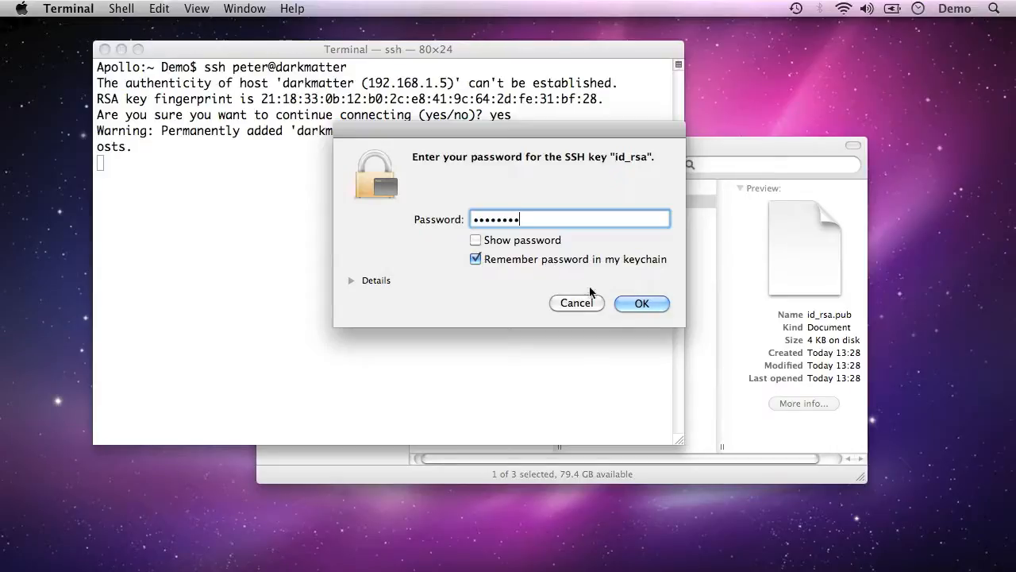
left_click(641, 303)
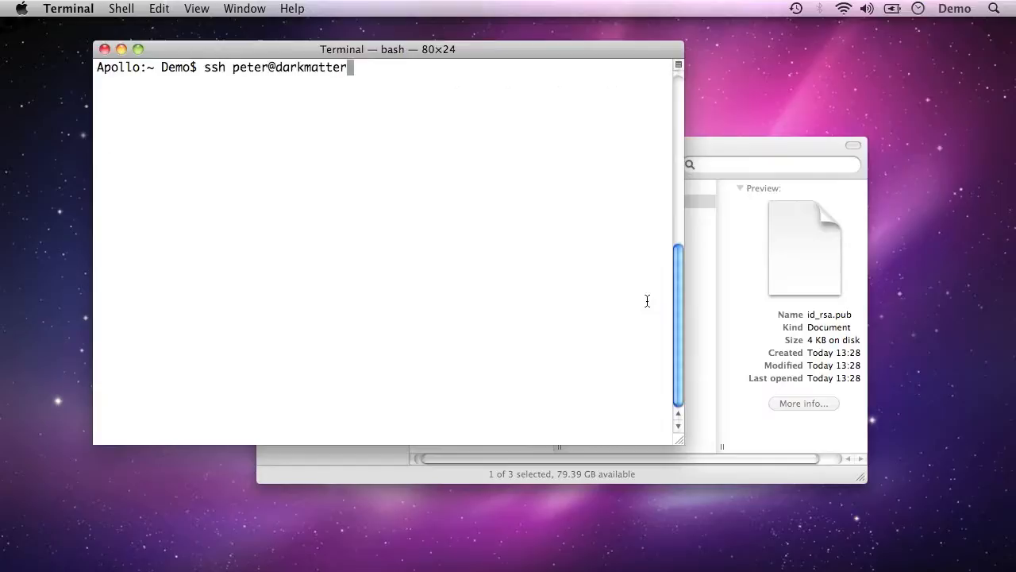
End the session and reconnect with ssh peter@darkmatter, fixing the mistyped host name.
key("Return")
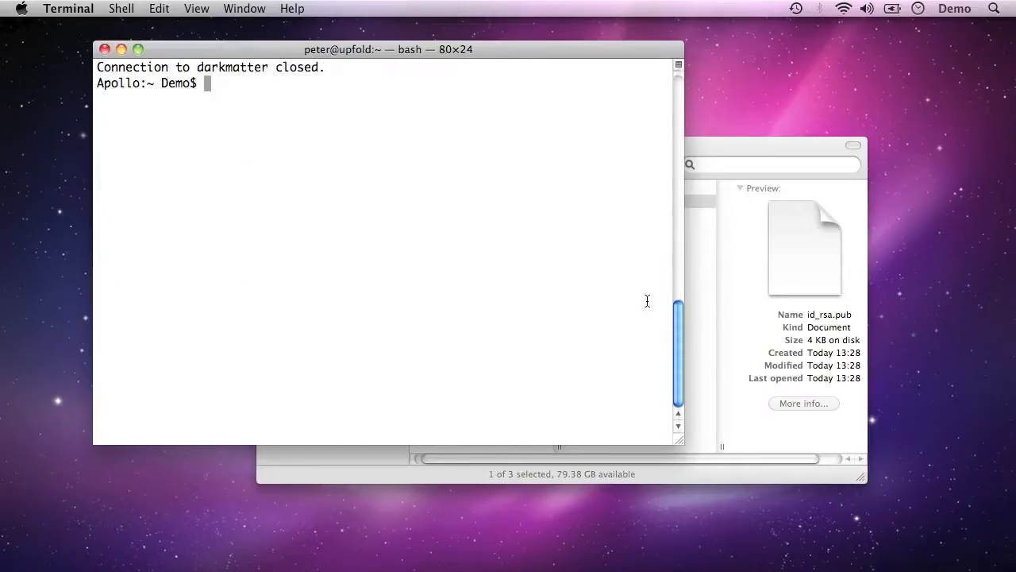
type("ssh")
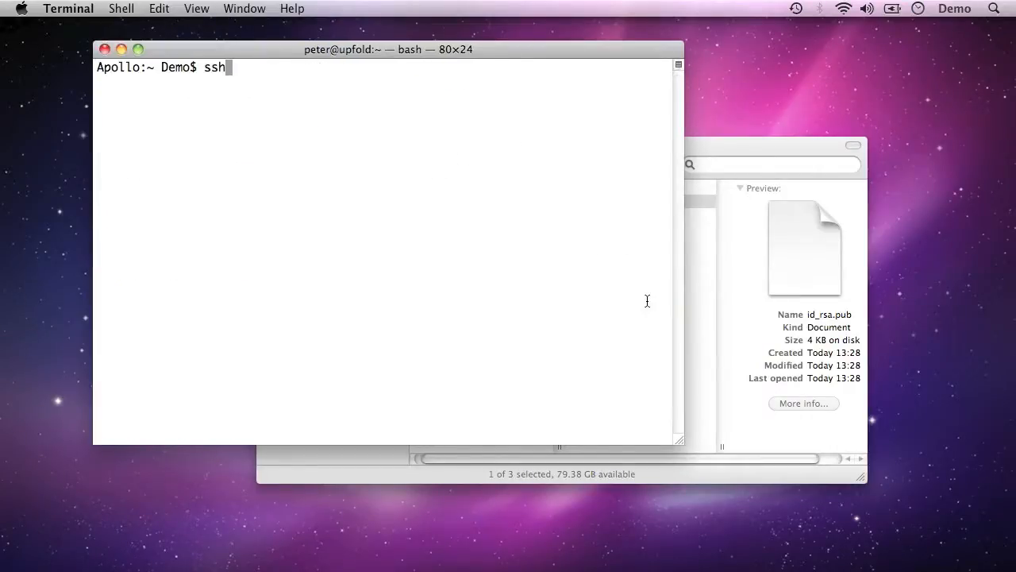
type("pe")
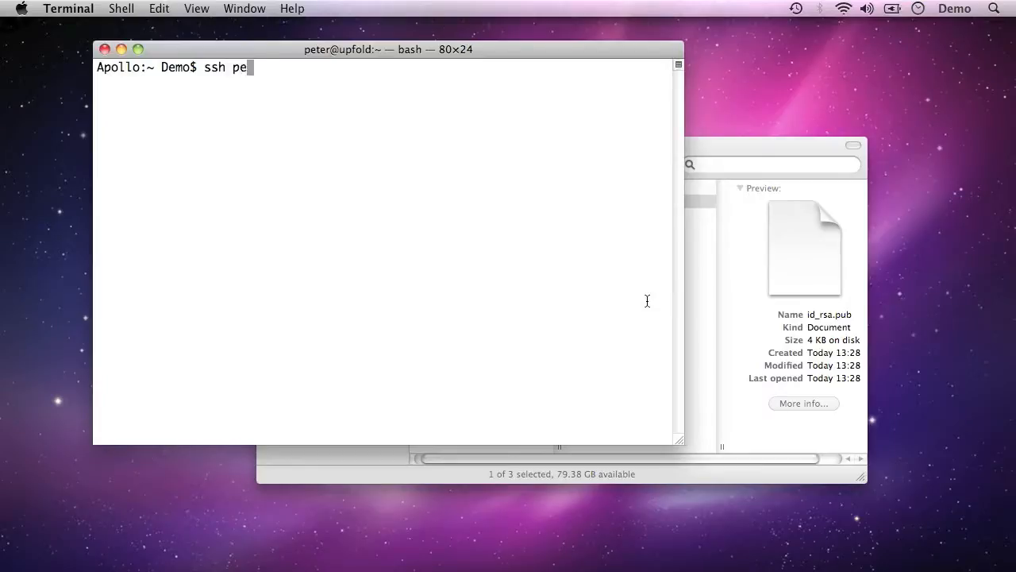
type("ter@darkamtt")
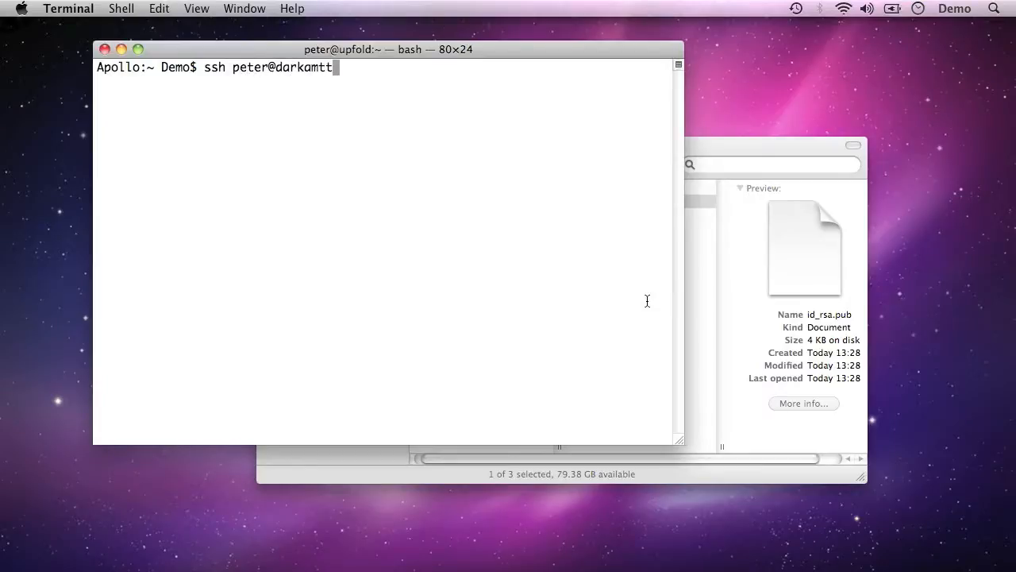
key("Return")
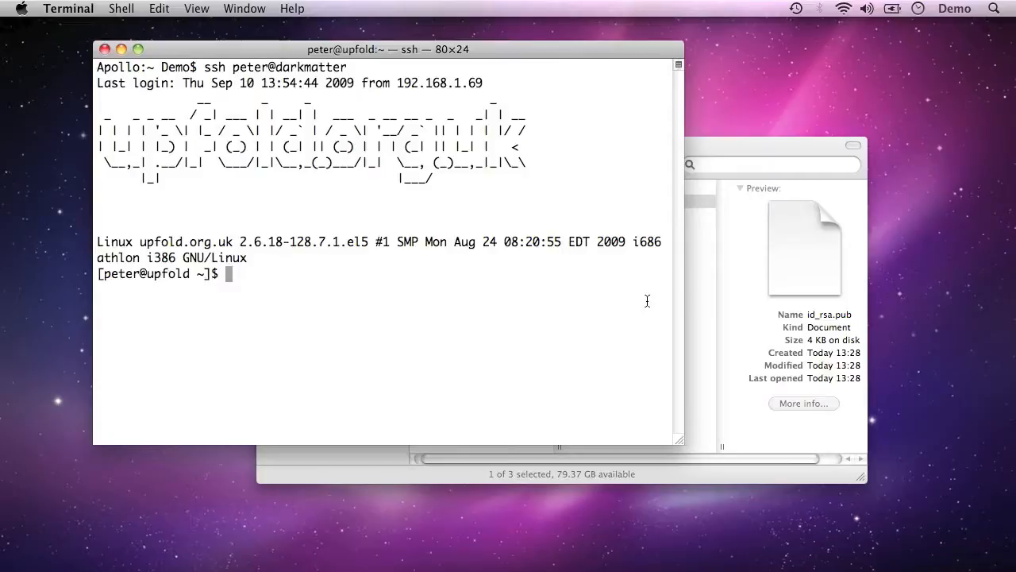
Exit the darkmatter SSH session and bring up Keychain Access.
type("e")
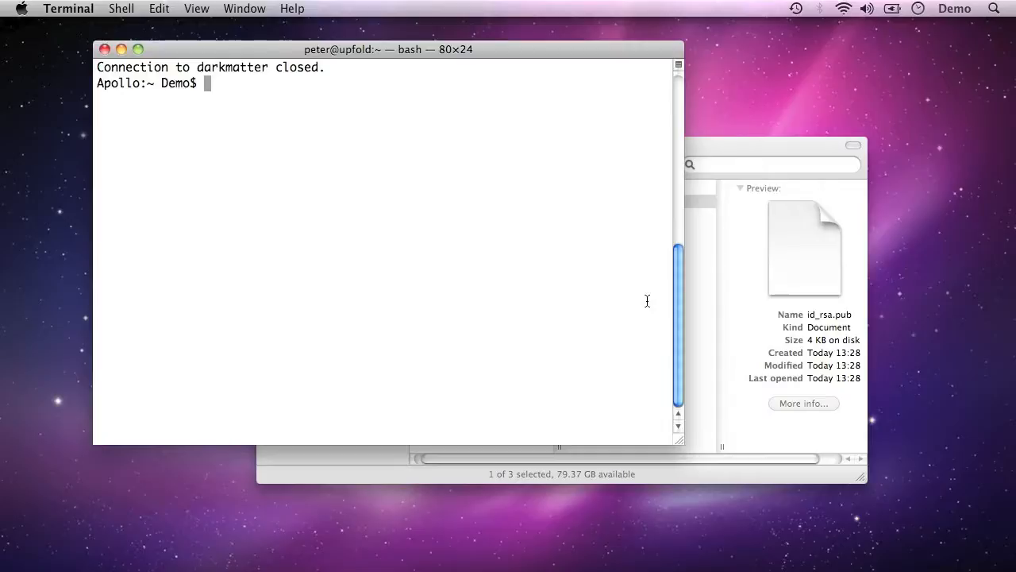
mouse_move(100, 364)
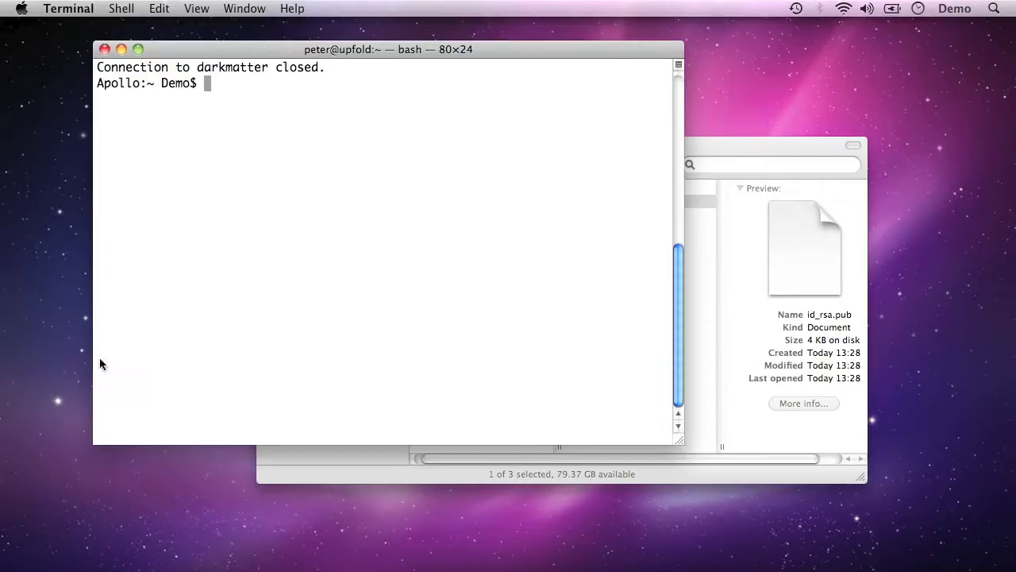
left_click(33, 314)
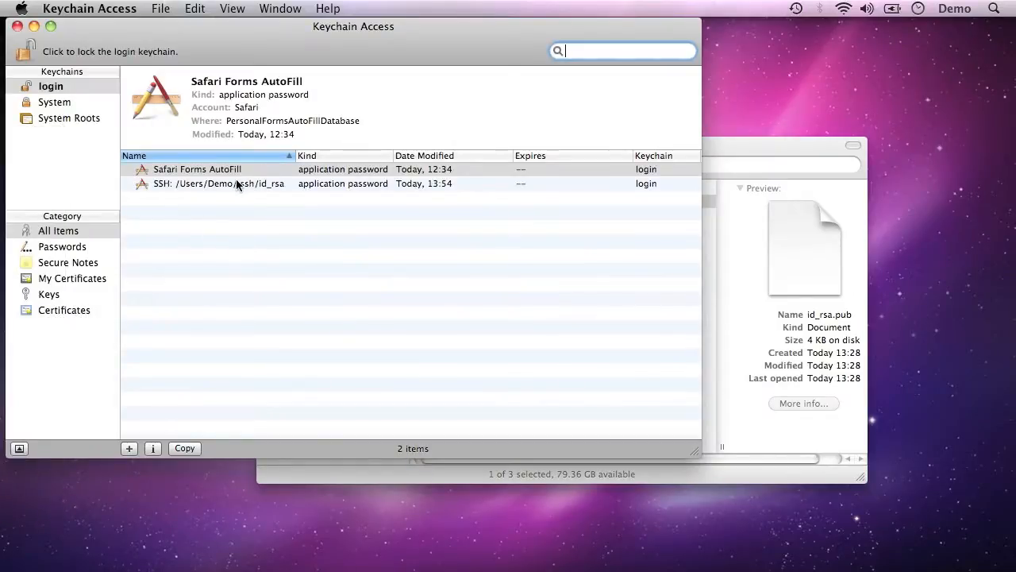
Inspect the SSH: /Users/Demo/.ssh/id_rsa entry's attributes and action menu, dismissing both.
left_click(219, 184)
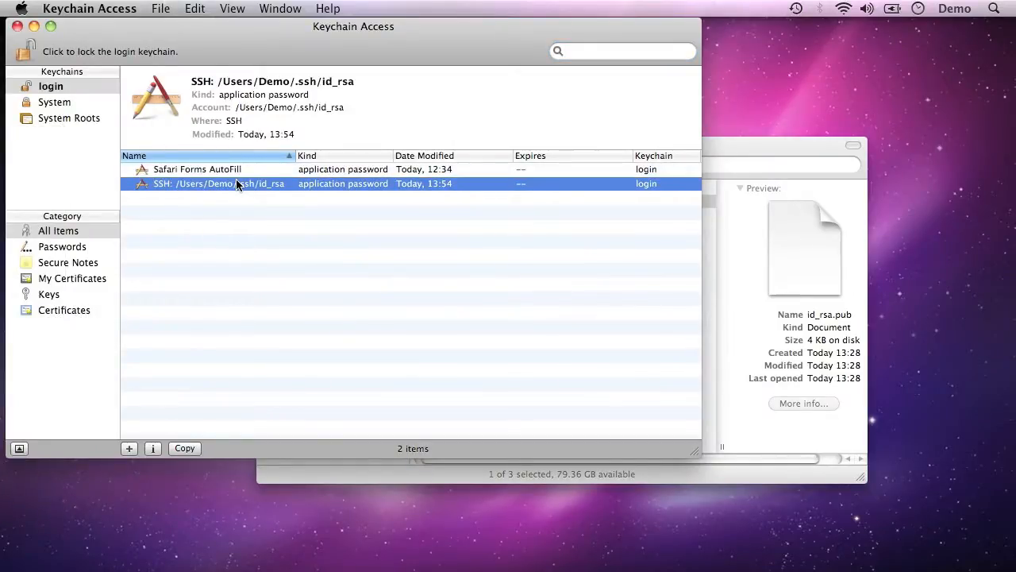
double_click(217, 183)
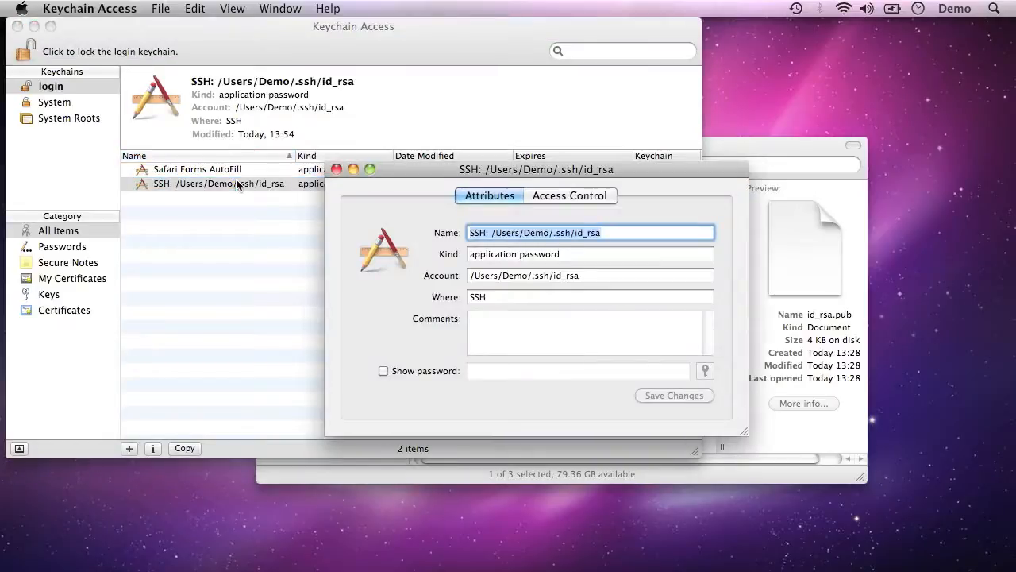
mouse_move(279, 211)
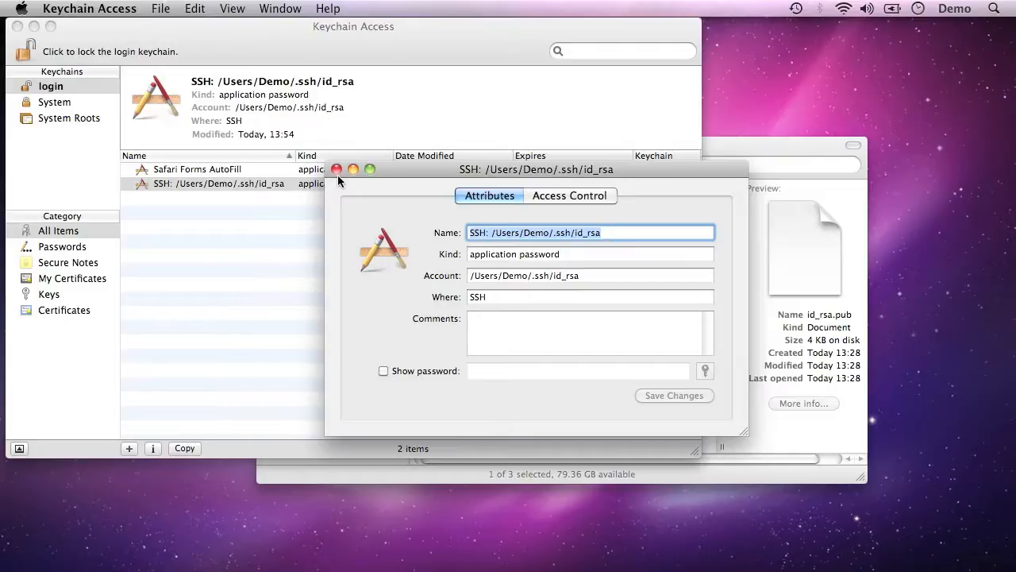
left_click(337, 169)
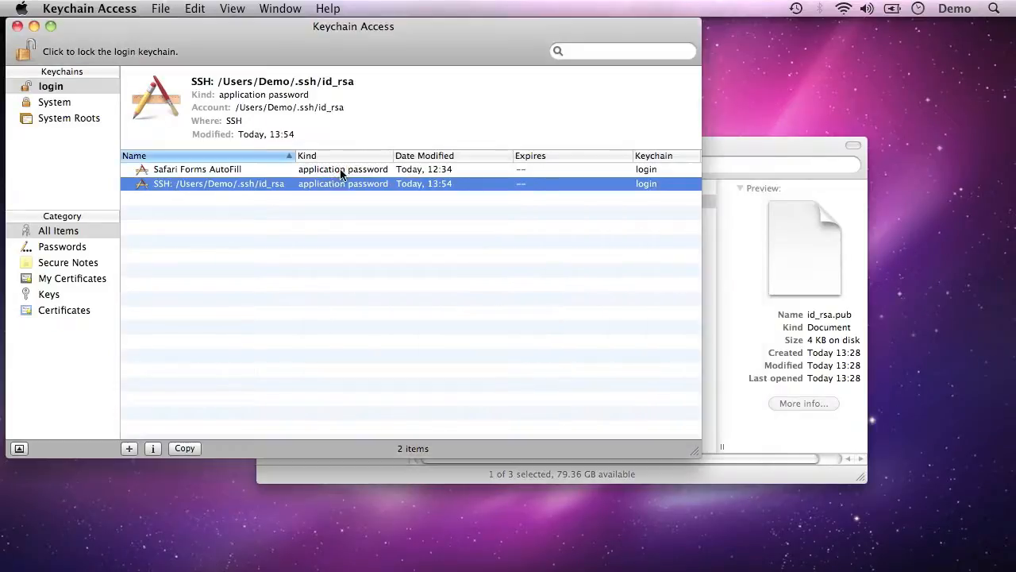
right_click(217, 183)
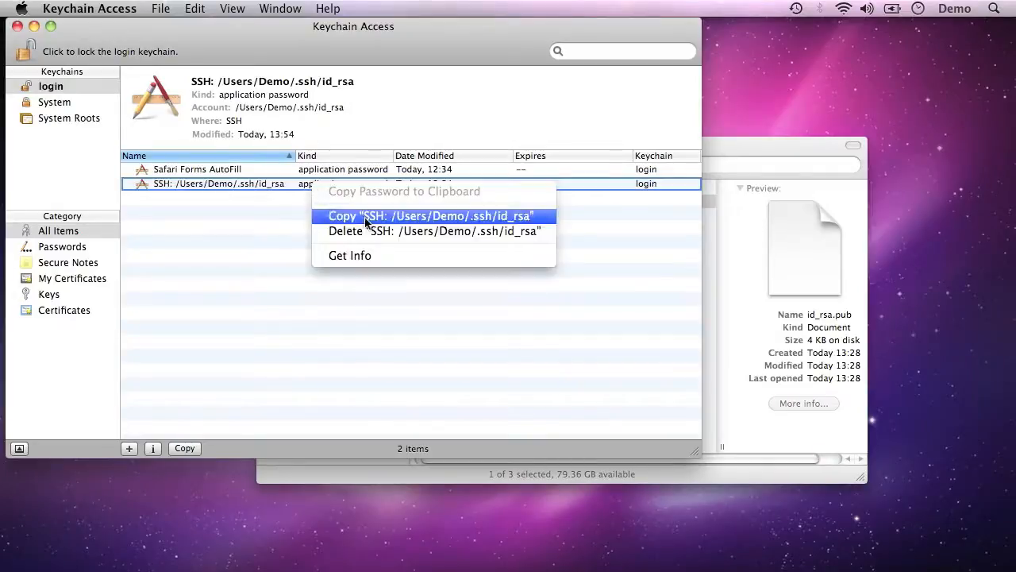
mouse_move(274, 235)
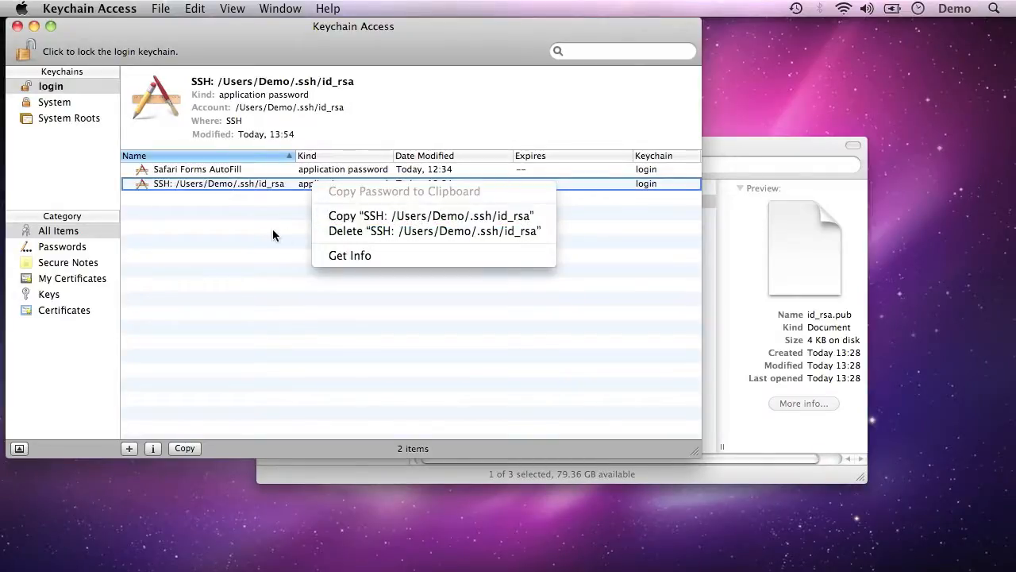
left_click(274, 235)
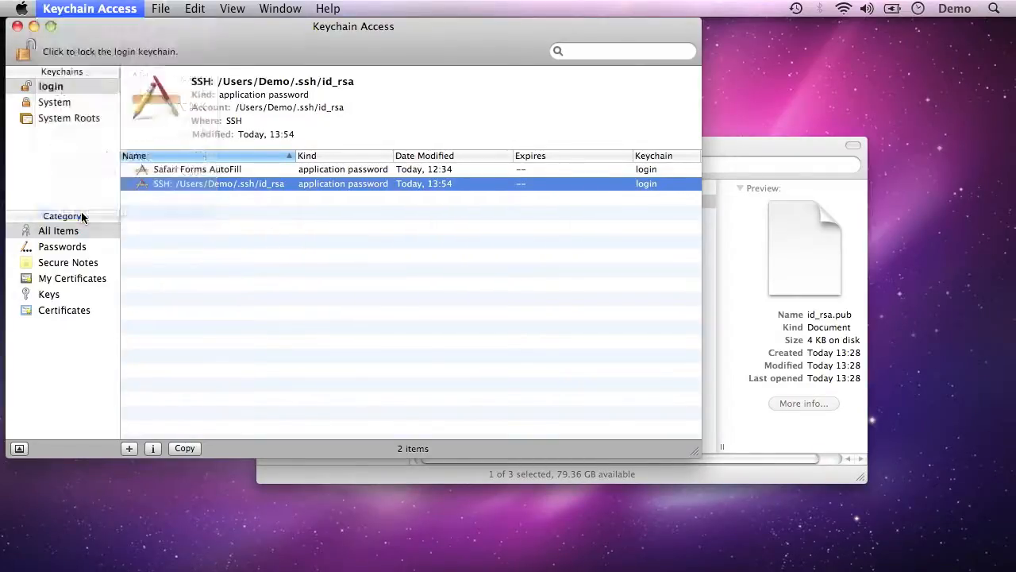